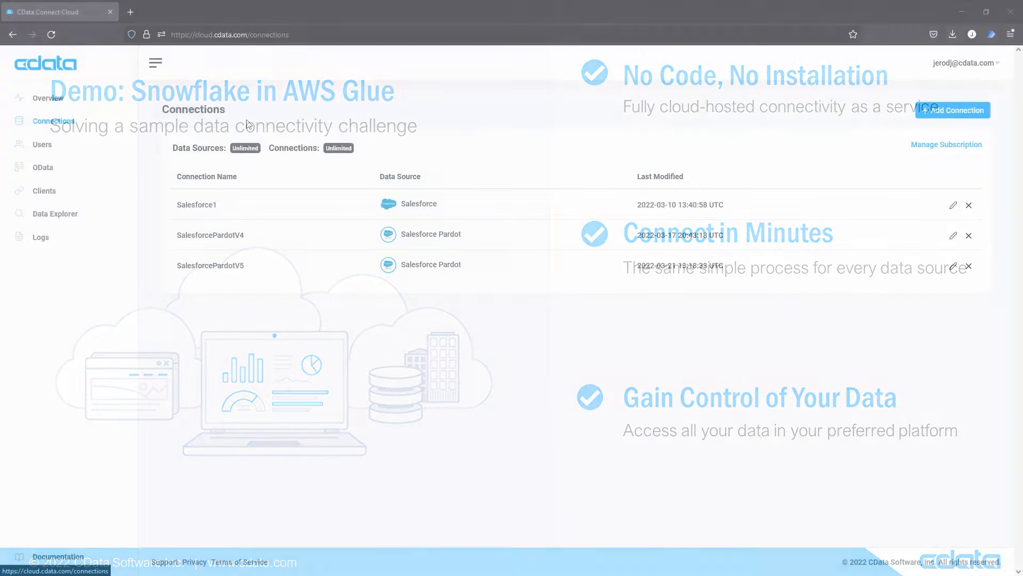
- Start a new Snowflake connection in CData Connect Cloud, opening the Snowflake1 form
click(952, 110)
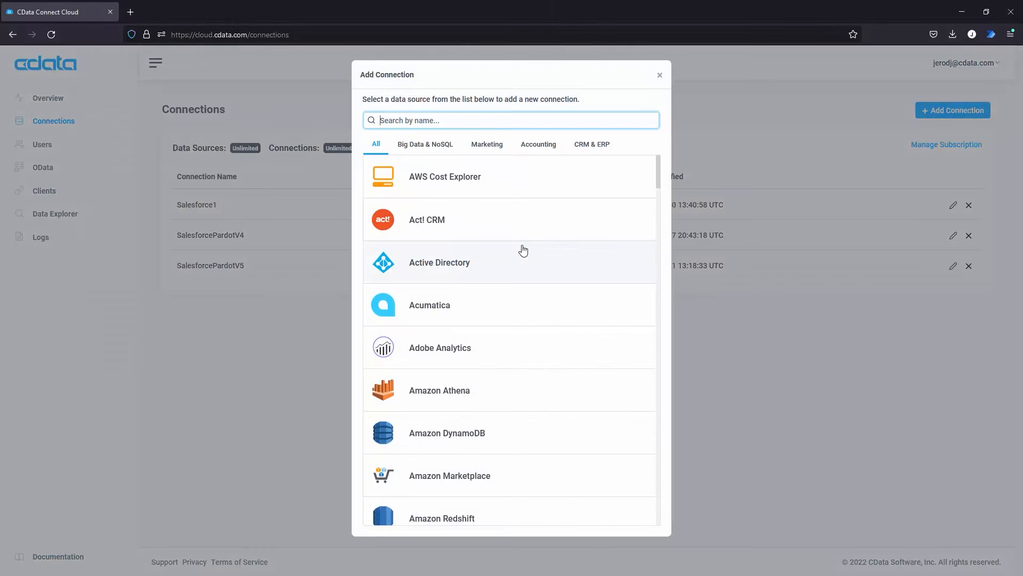
text(Sno)
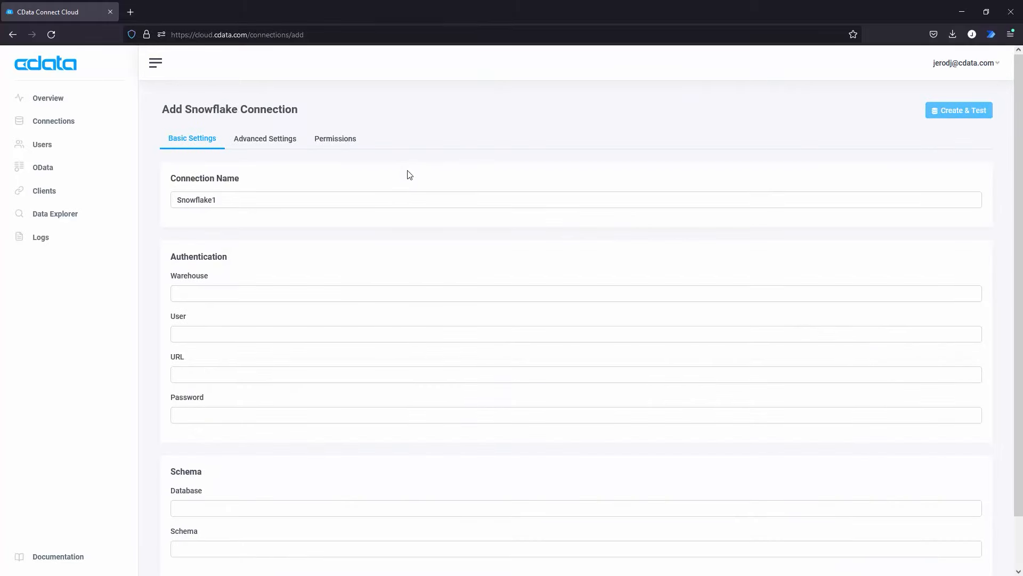
mouse_move(186, 308)
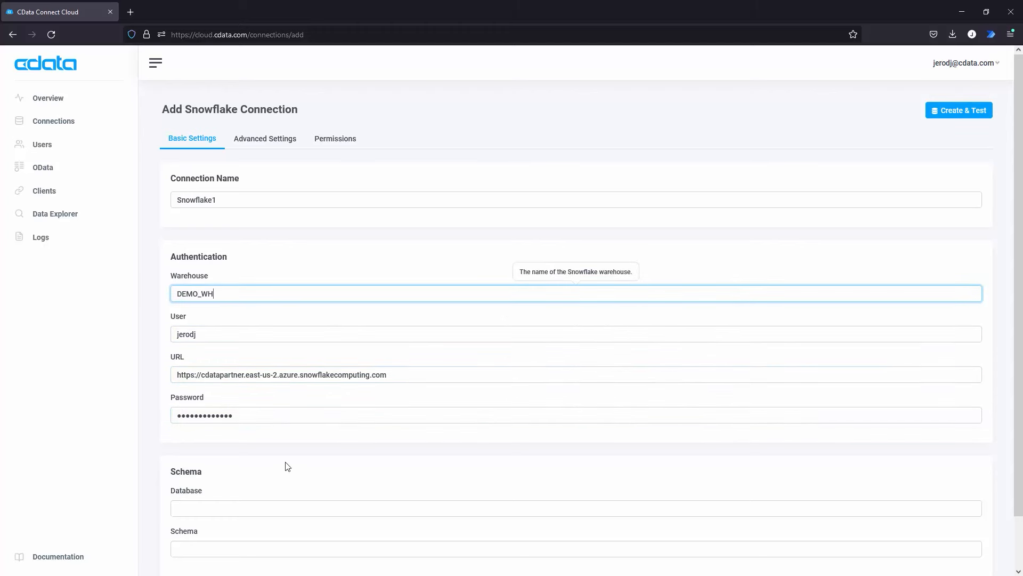
- Enter database DEMO_DB and schema CRM, then save, test and dismiss the confirmation
text(DEMO_DB)
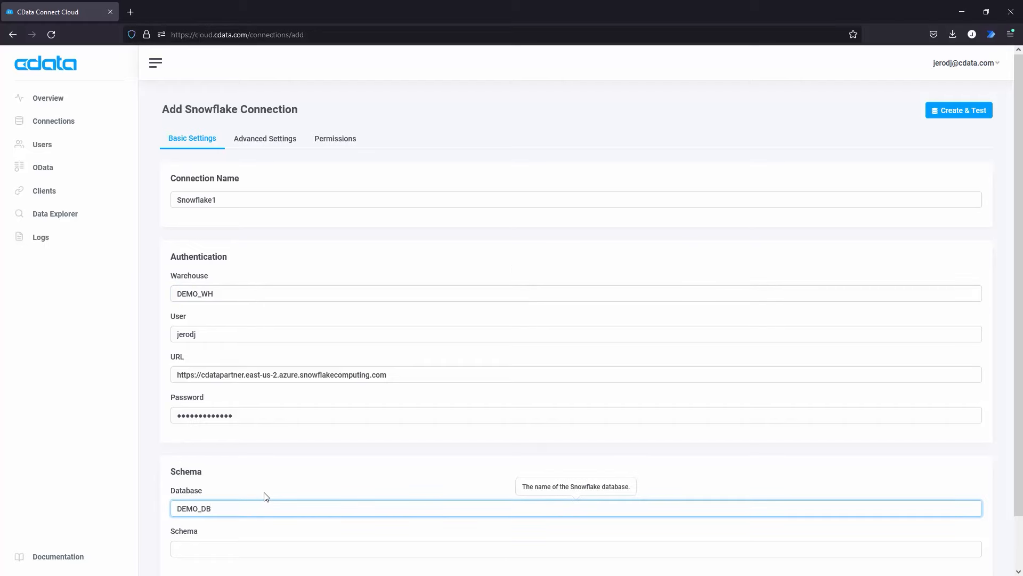
text(CRM)
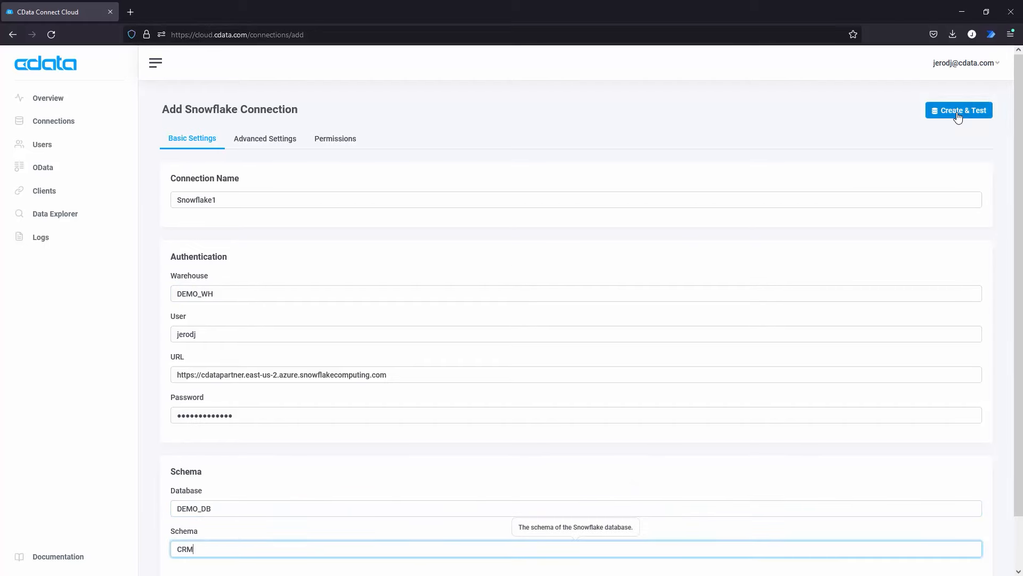
click(959, 110)
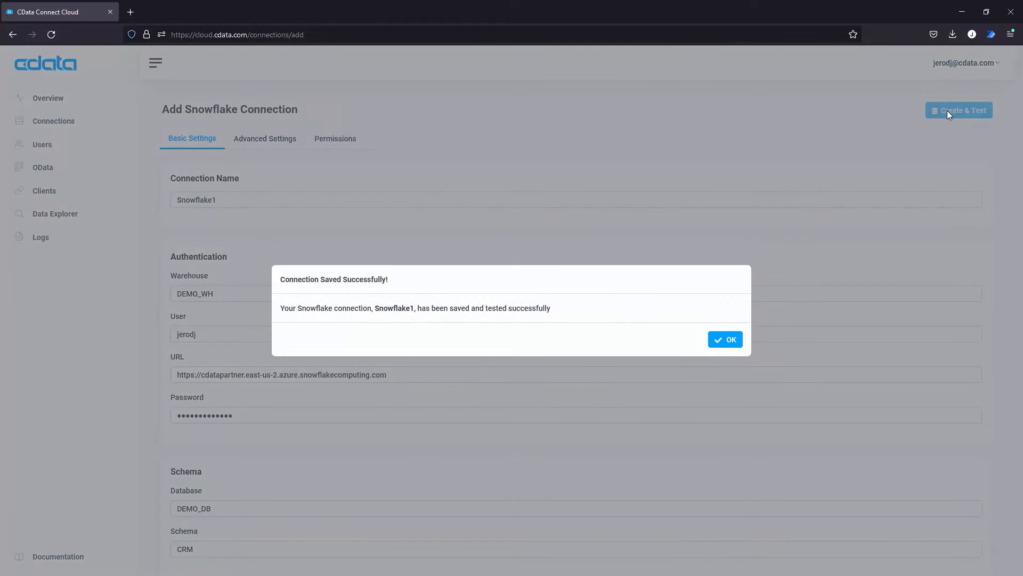
click(725, 339)
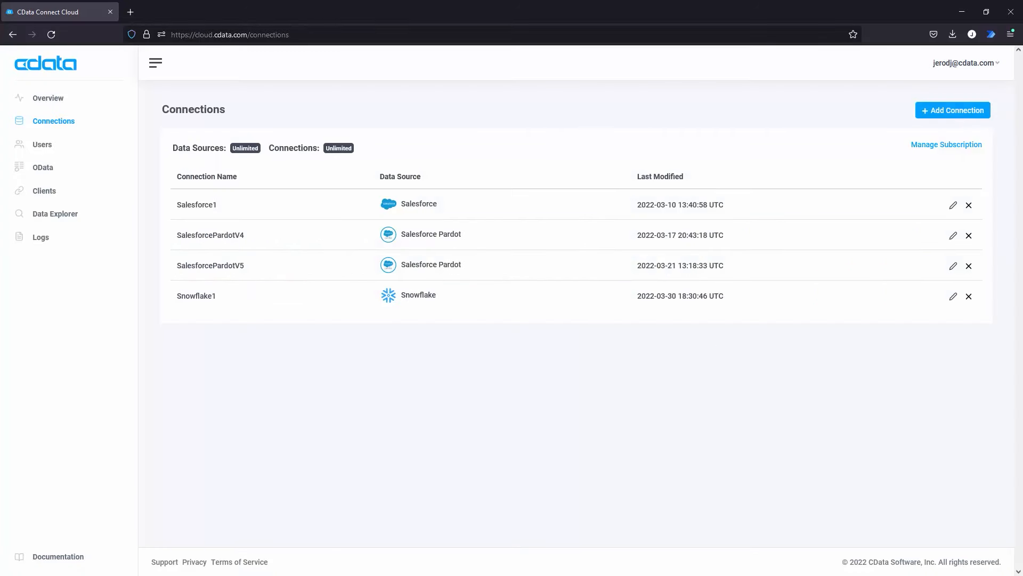
- Run a SELECT on the Snowflake1 CRM Account table in Data Explorer, returning 100 rows
click(57, 213)
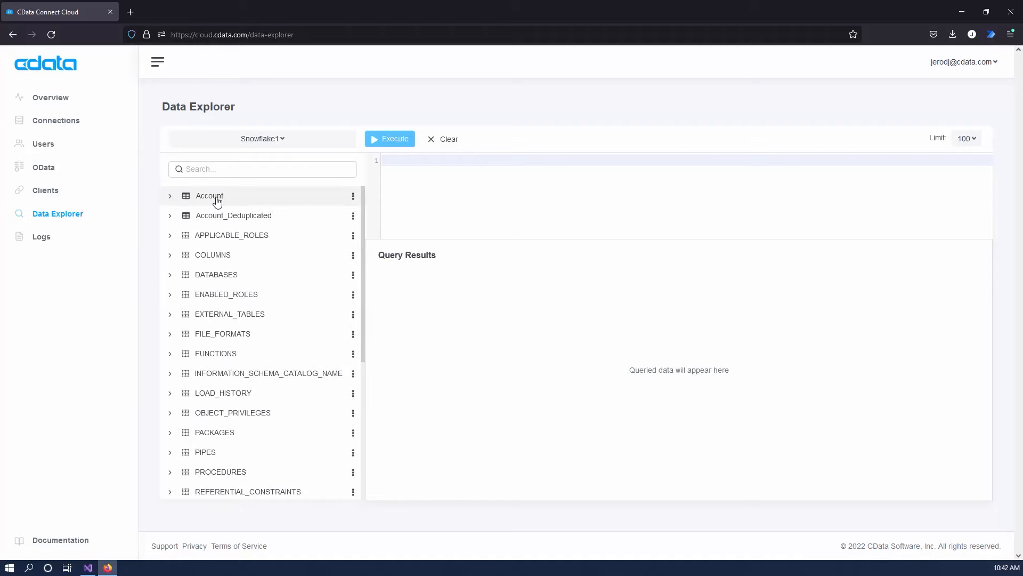
click(389, 138)
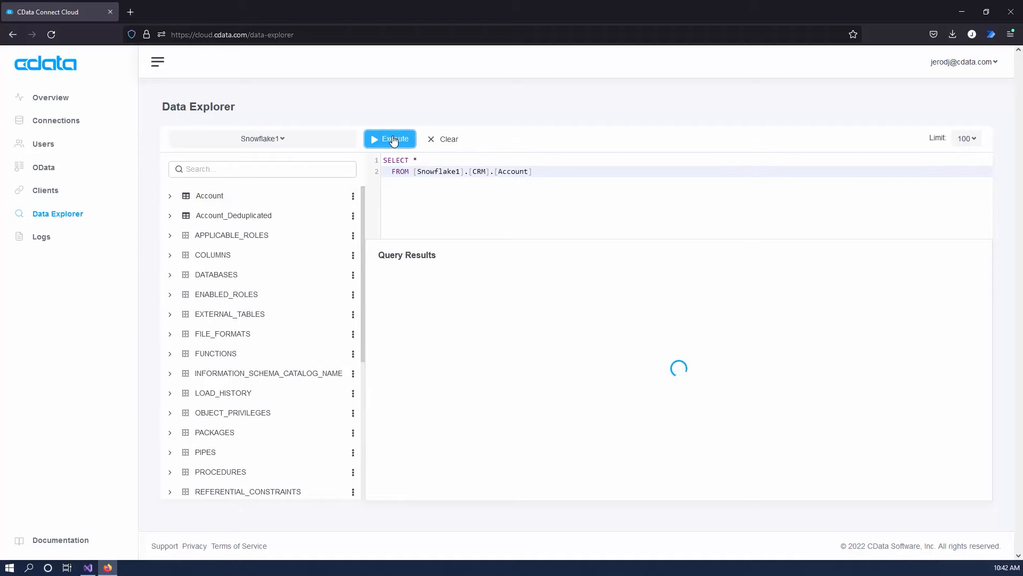
click(389, 139)
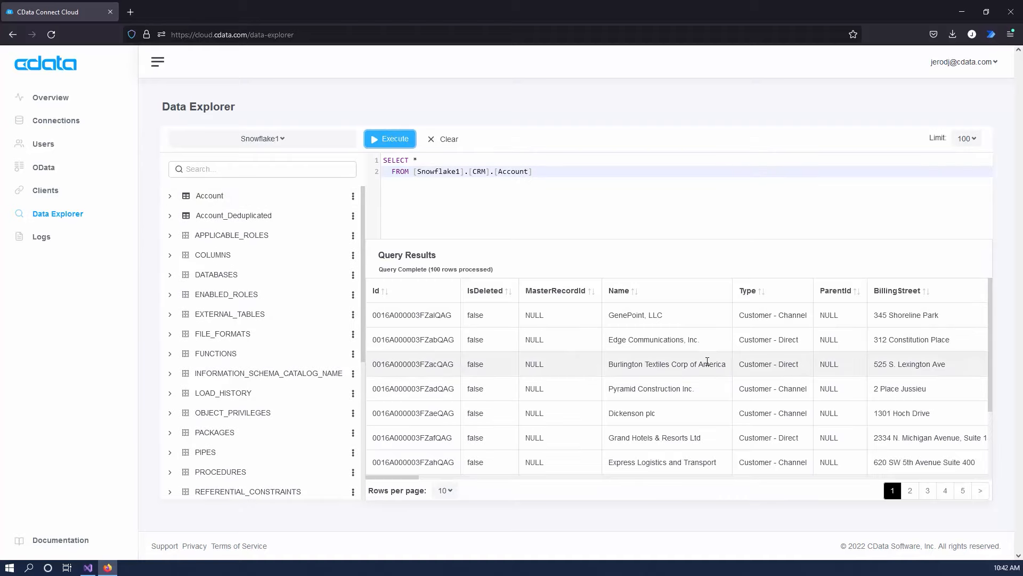
click(962, 61)
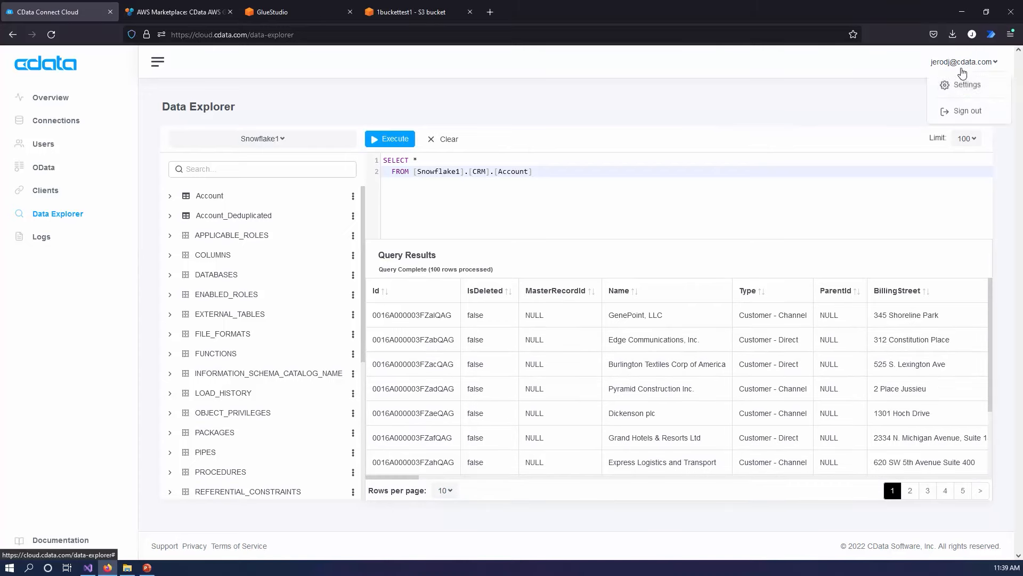
- Create a personal access token named 'New Glue PAT' in account settings
click(965, 84)
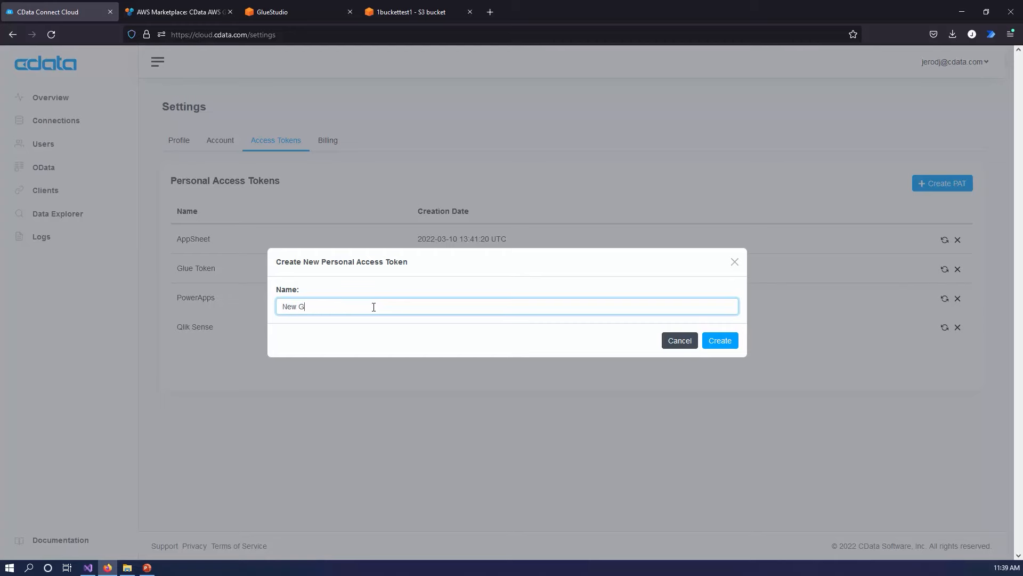
text(lue PAT)
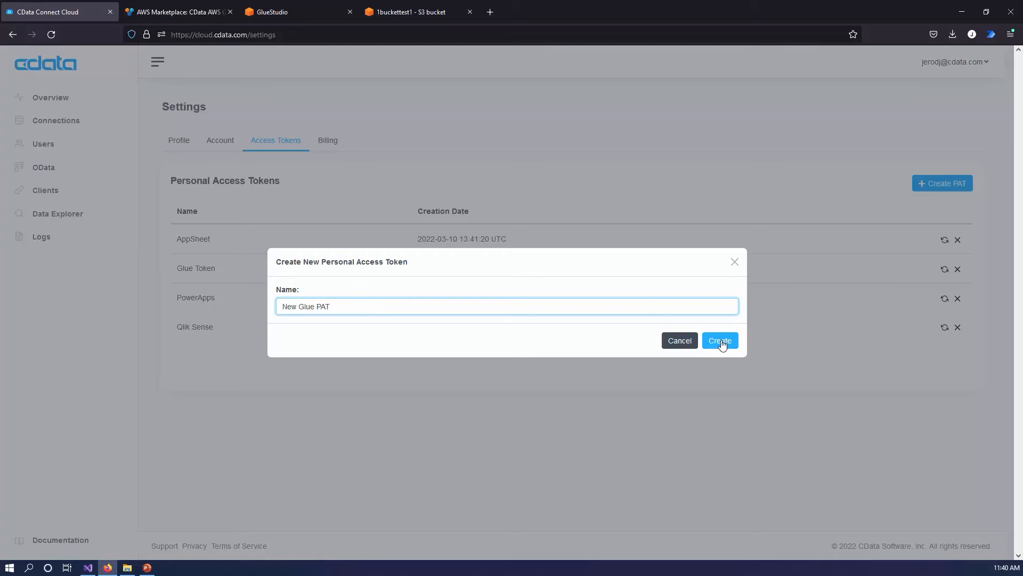
click(720, 340)
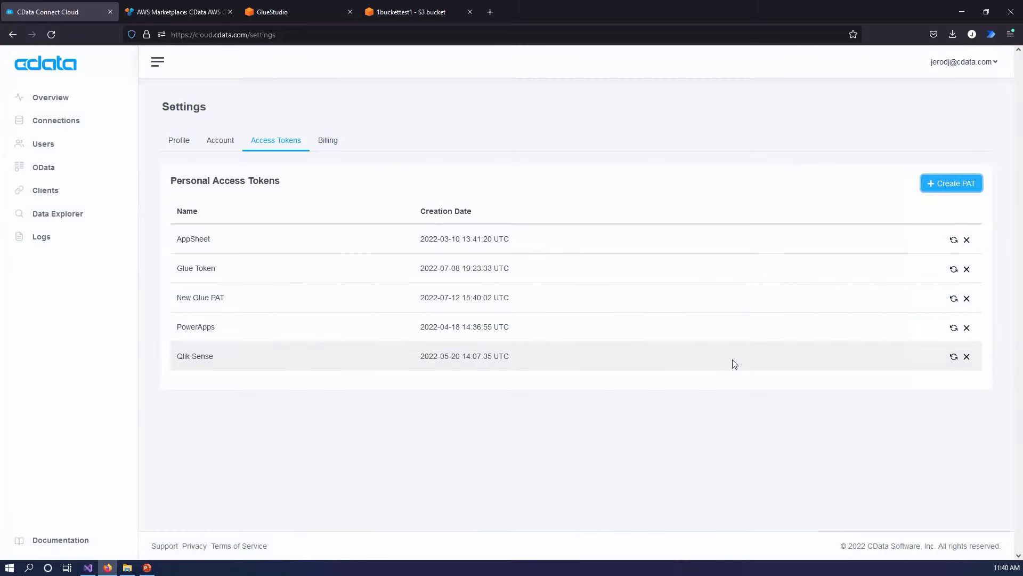
- Open the AWS Glue integration from the client tools list to reach its Marketplace listing
click(45, 190)
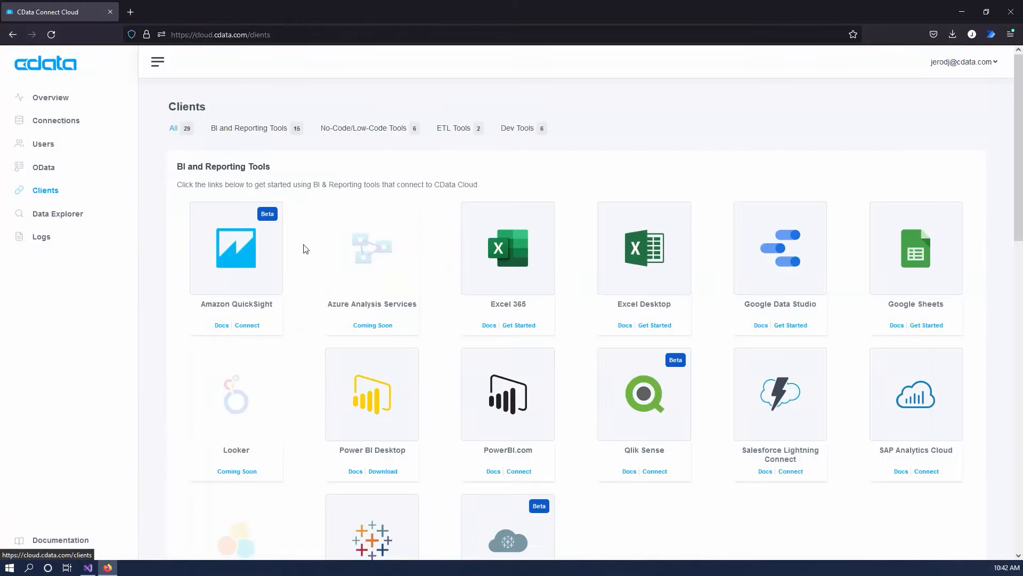
scroll(down, 3)
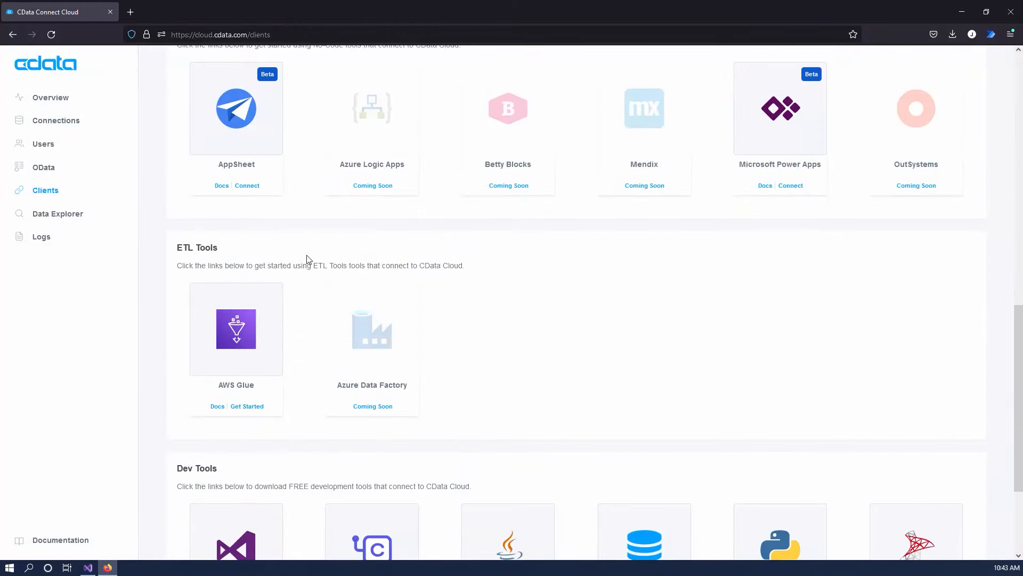
click(247, 406)
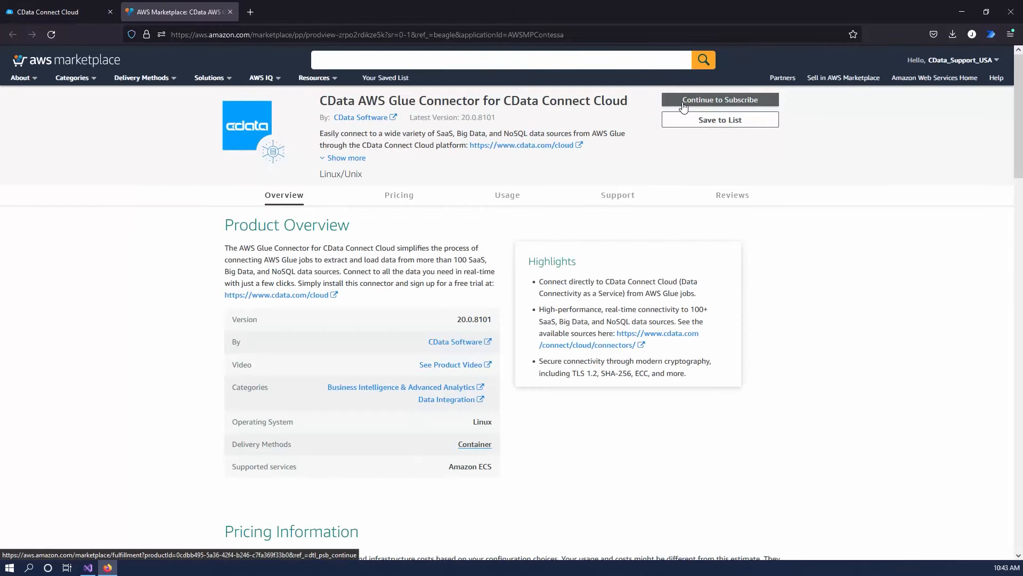
- Subscribe to, configure and launch the CData AWS Glue Connector, then activate it in Glue Studio
click(719, 99)
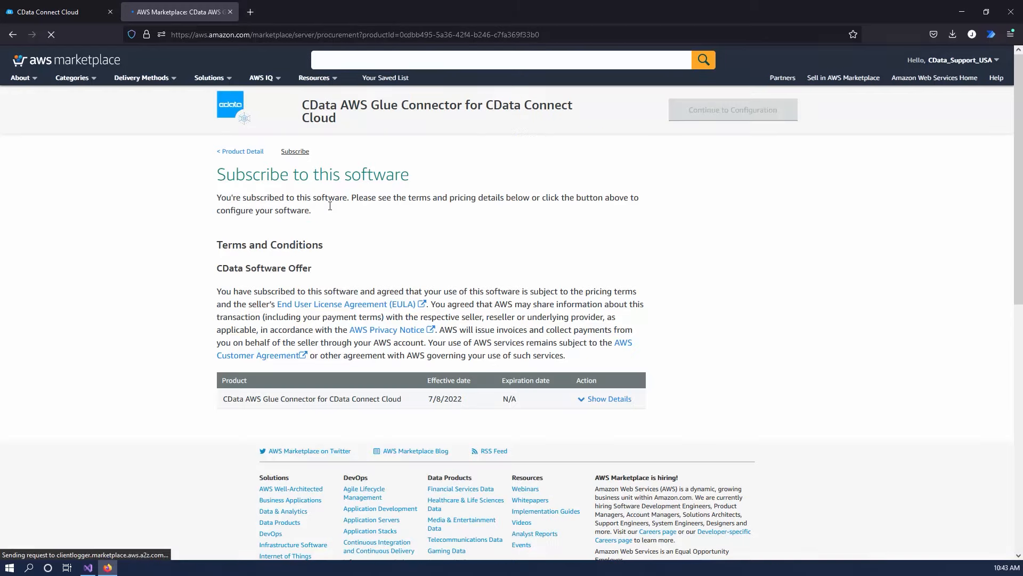
mouse_move(732, 110)
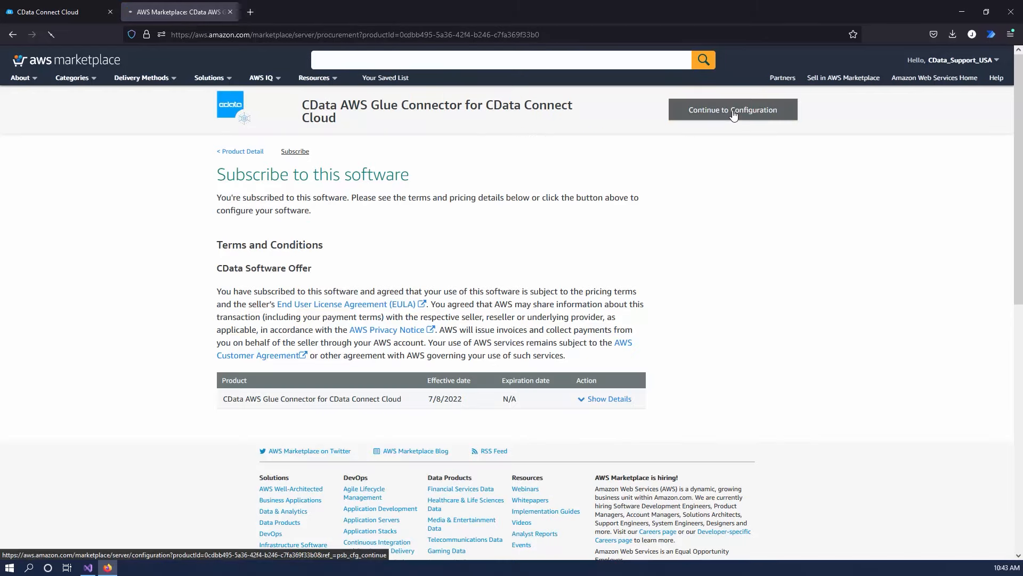
click(732, 109)
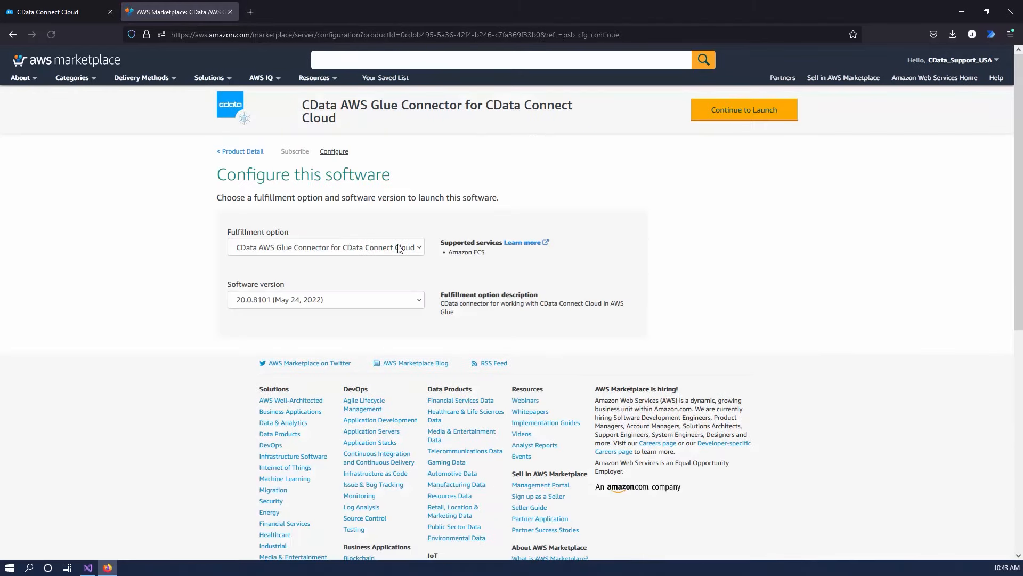
mouse_move(743, 109)
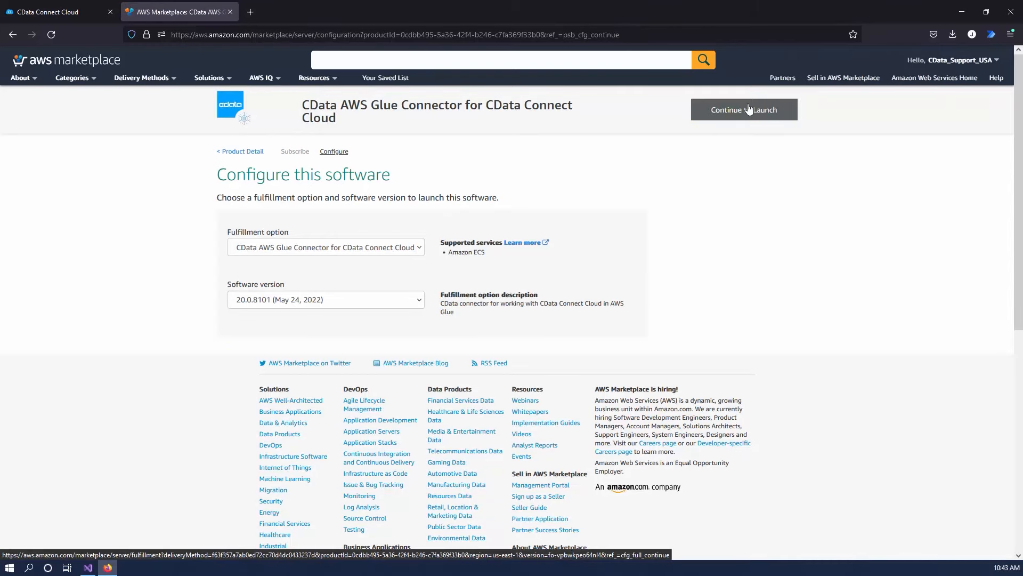
click(743, 109)
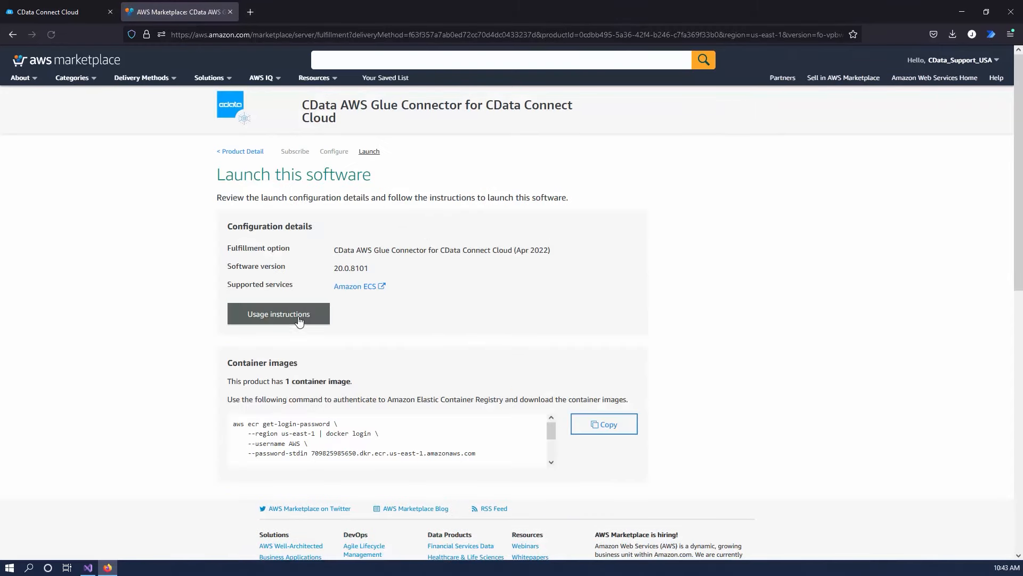
click(278, 313)
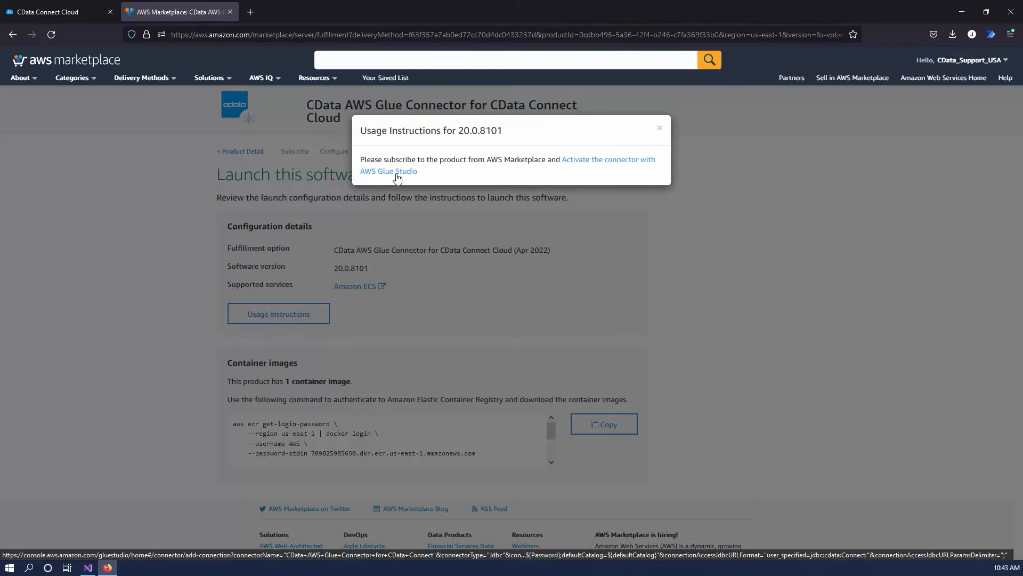
click(387, 171)
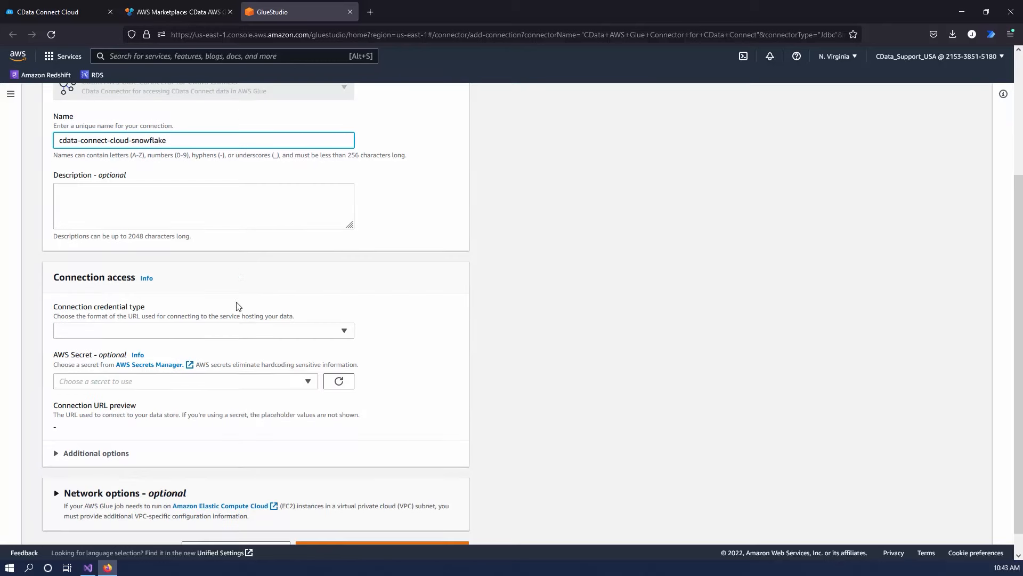
- Save cdata-connect-cloud-snowflake with username, password and catalog Snowflake1, then create a job from it
click(203, 330)
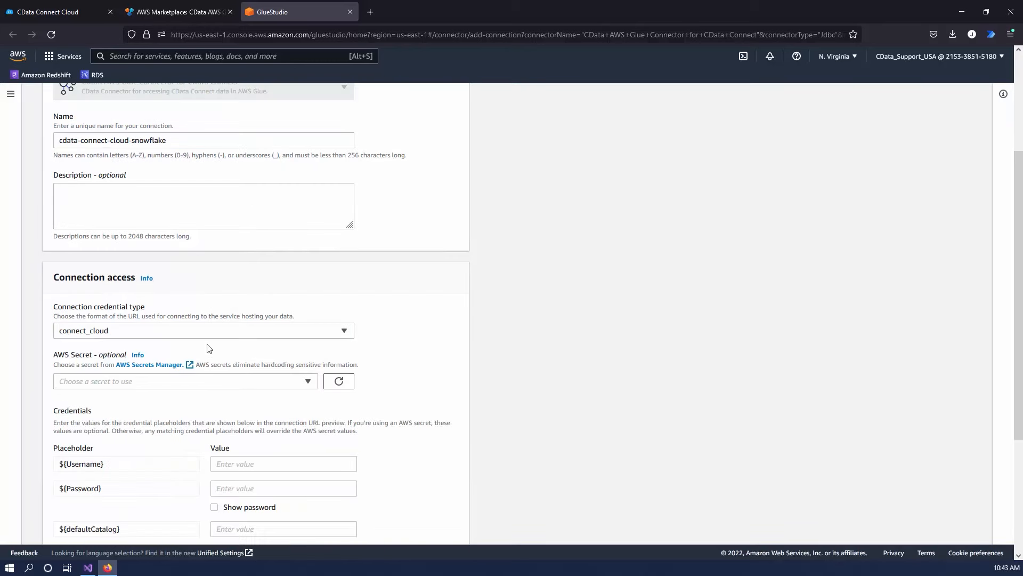
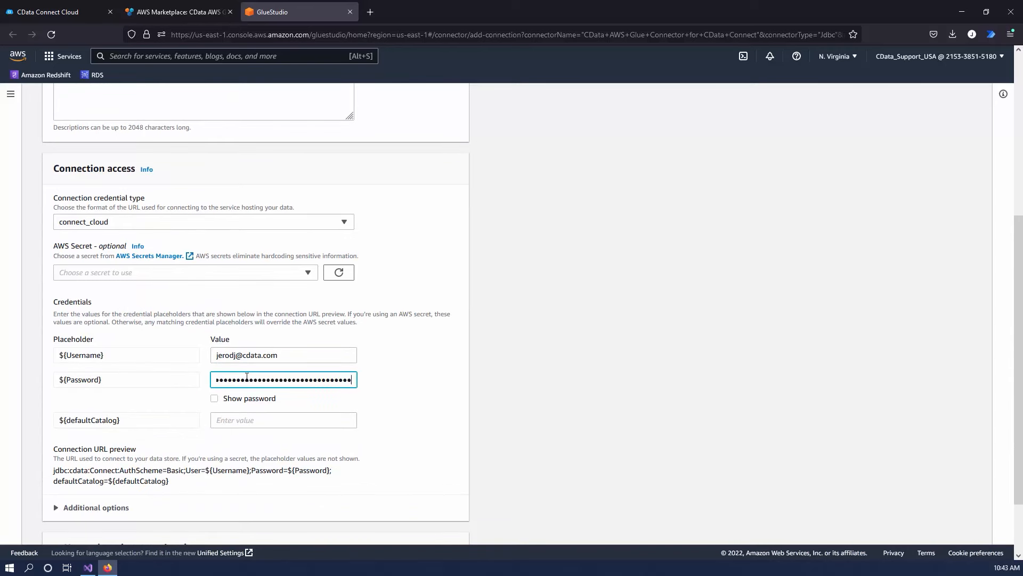
text(Snowflake1)
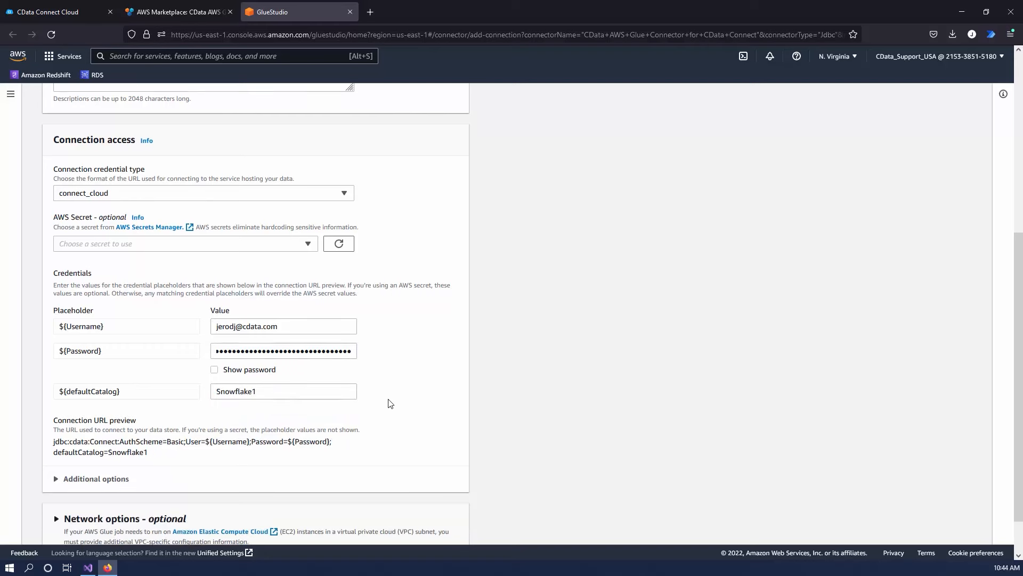
scroll(down, 3)
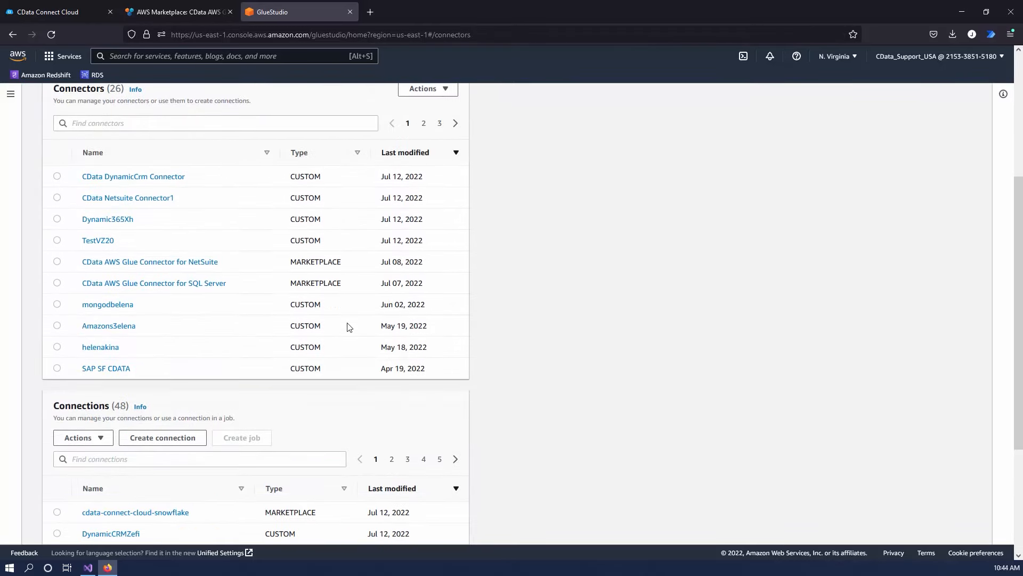
scroll(down, 3)
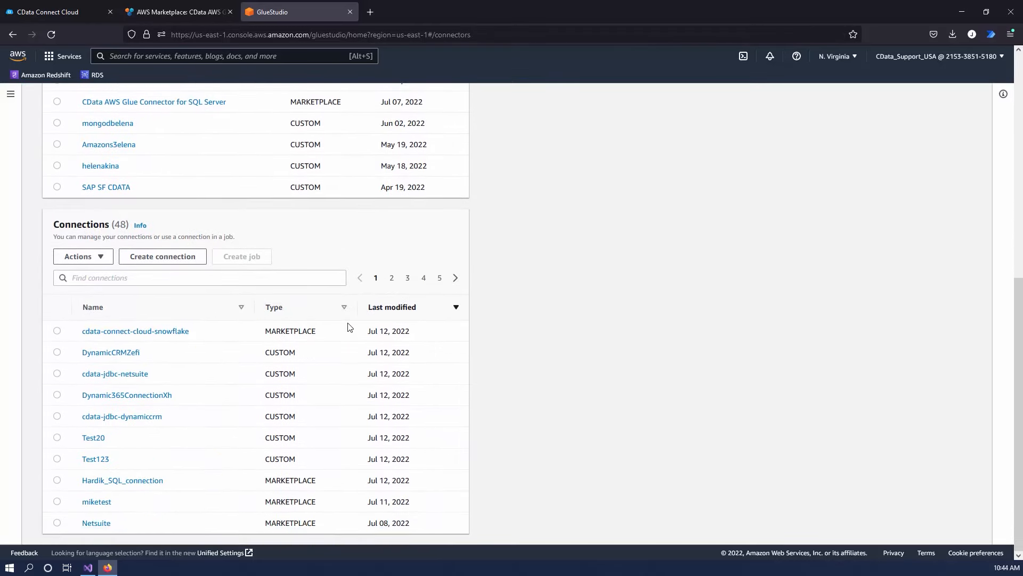
click(135, 331)
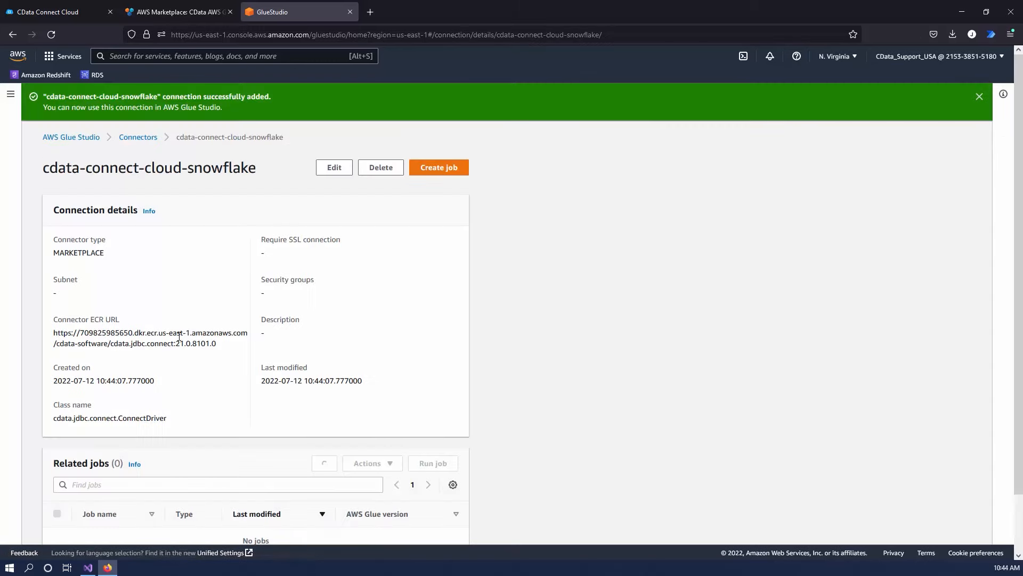
click(439, 167)
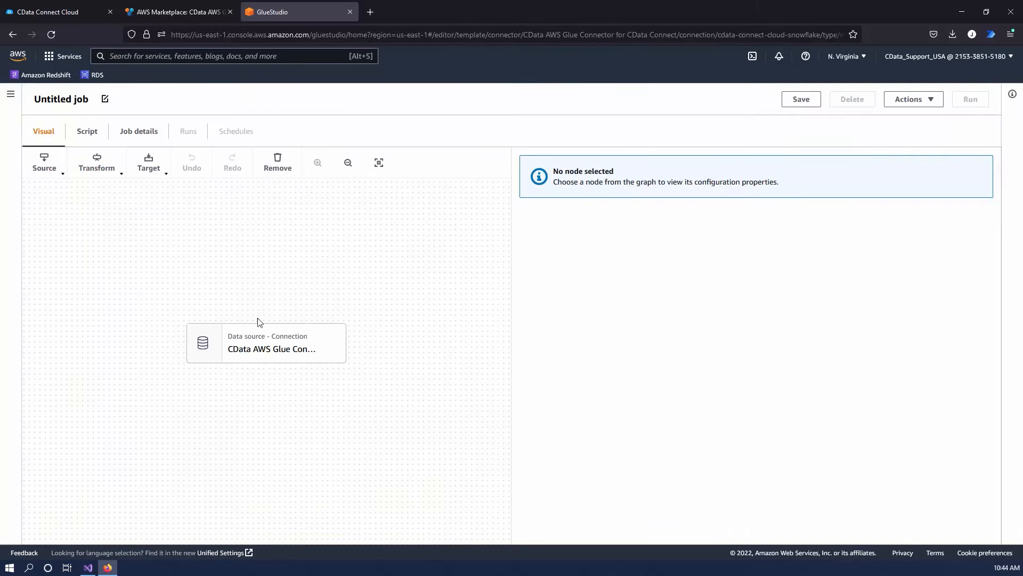
- Point the data source at table Snowflake1.Snowflake.Account via cdata-connect-cloud-snowflake
click(266, 342)
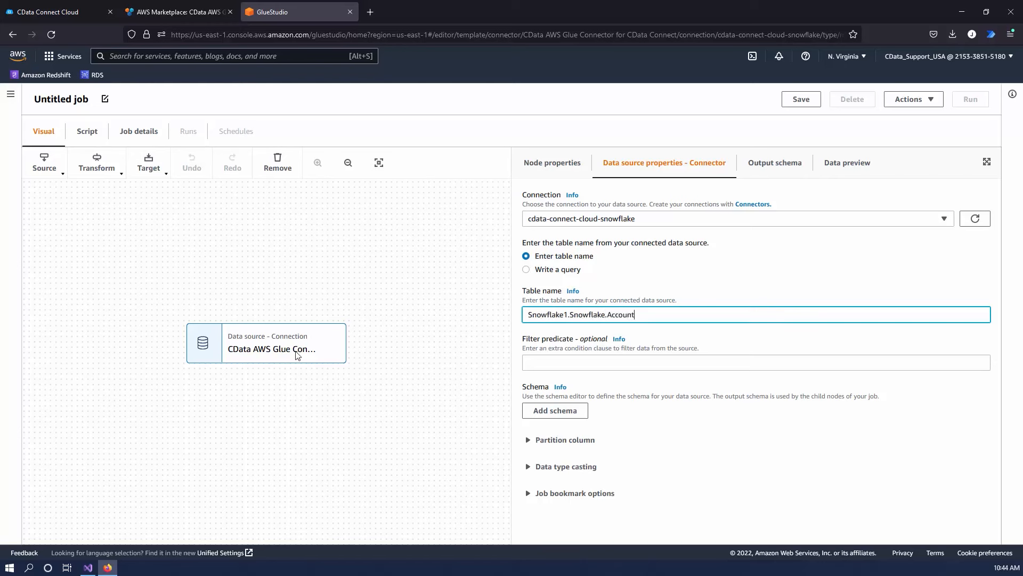
click(148, 162)
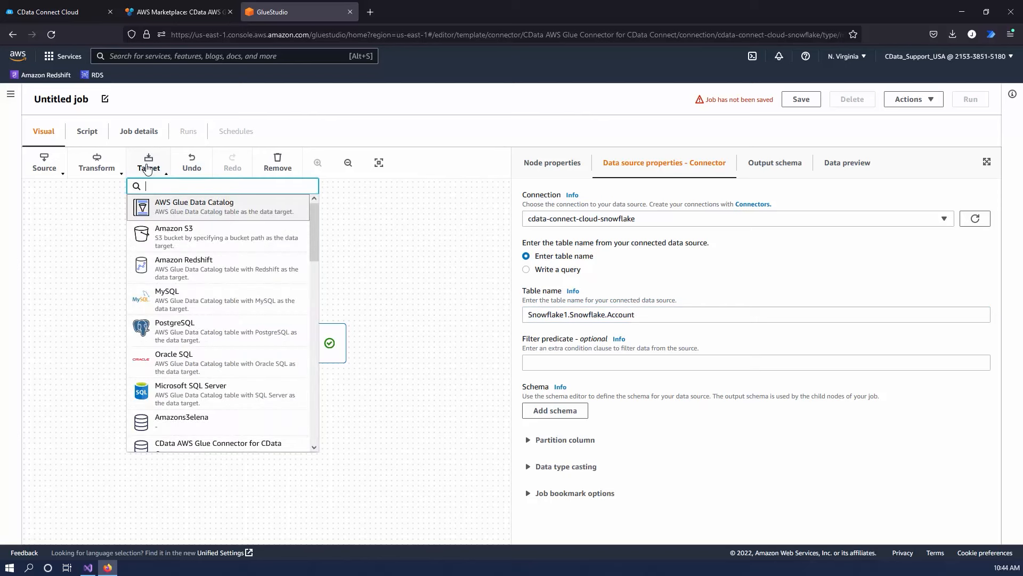
- Add an Amazon S3 target writing JSON to s3://1buckettest1/gluetest/
click(174, 228)
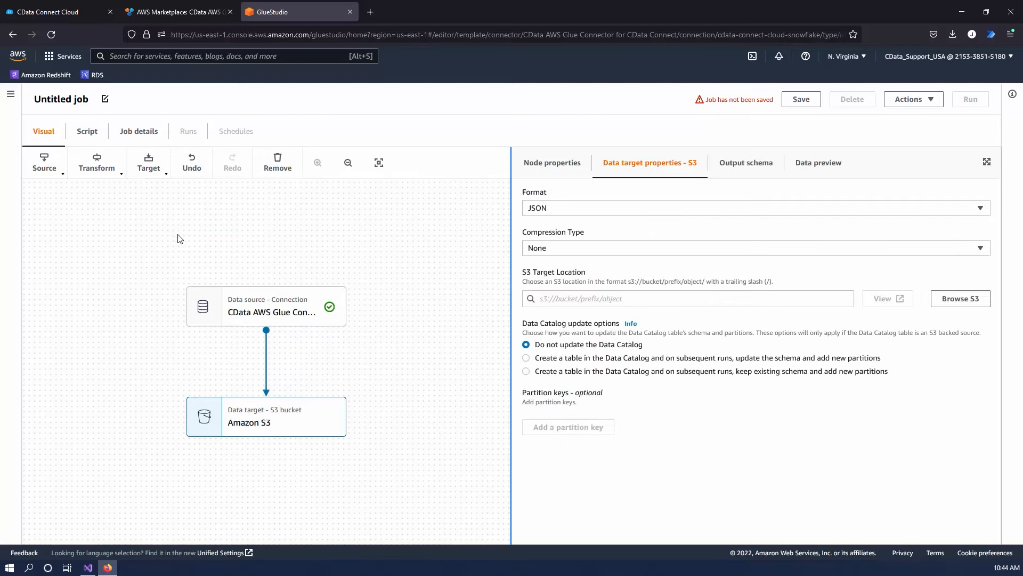
text(s3://1buckettest1/gluetest/)
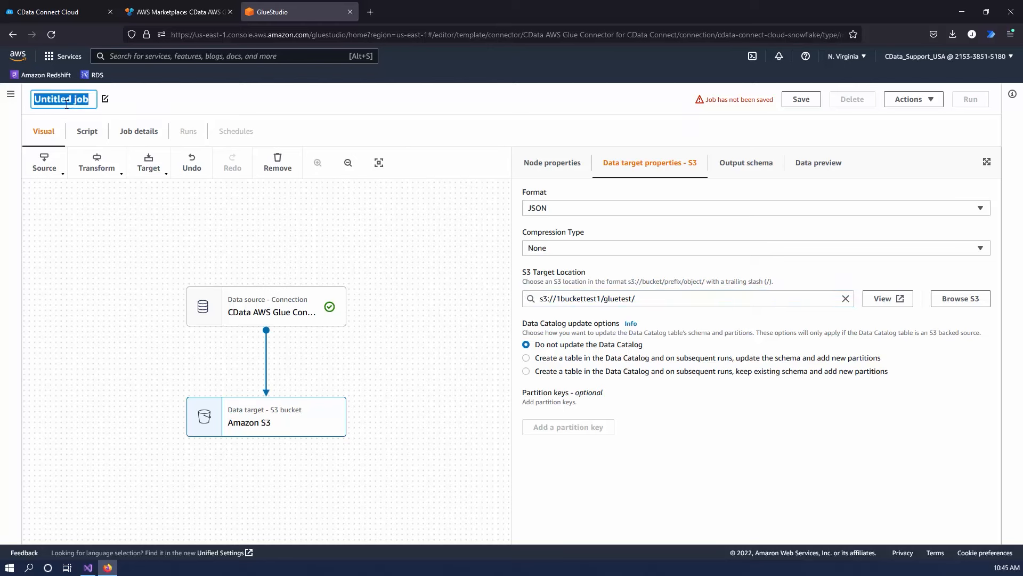
- Name the job snowflake-to-s3, use role GlueJobTestingRole, disable bookmarks, and save
text(snowflake-to-s3)
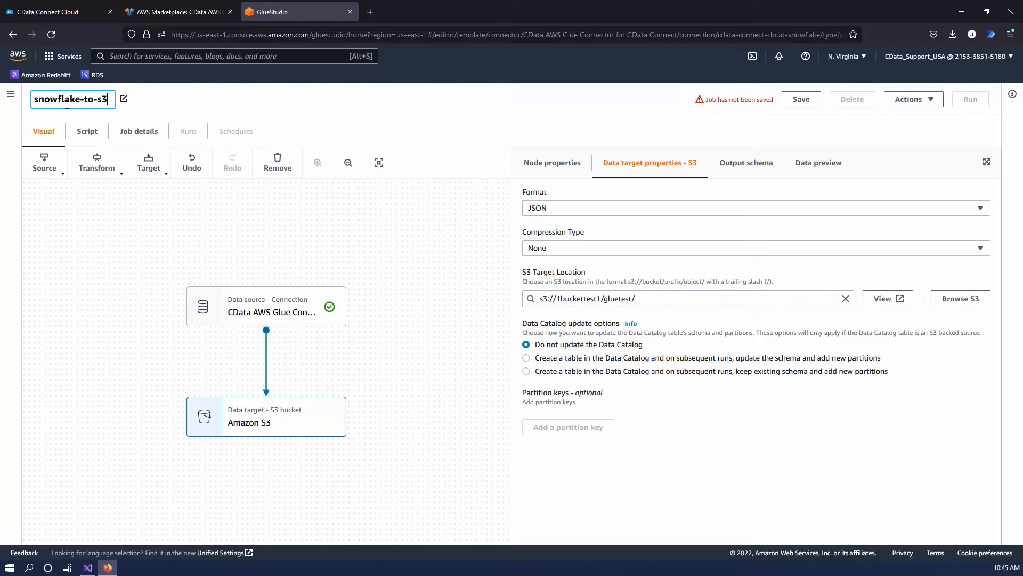
click(138, 131)
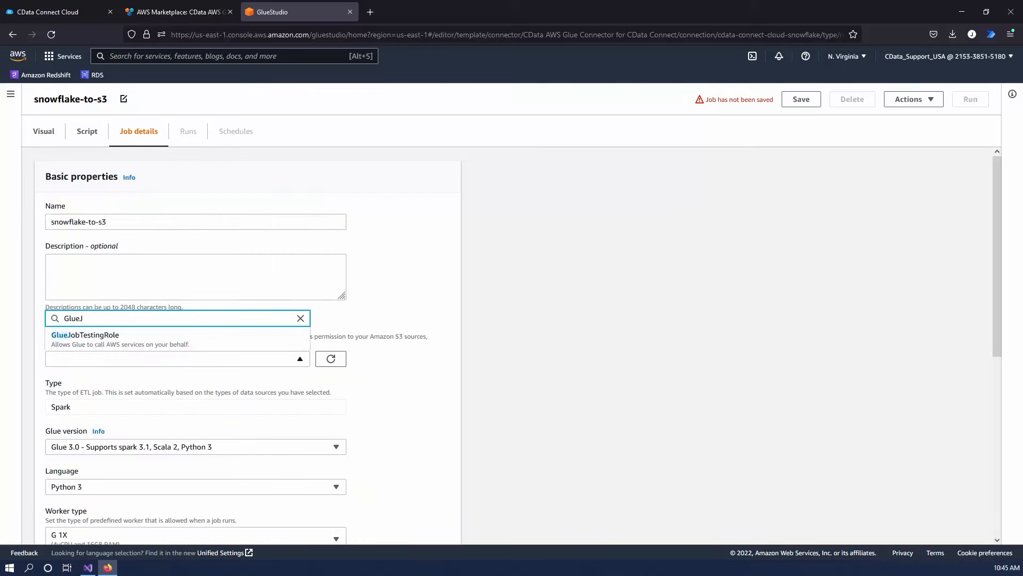
scroll(down, 3)
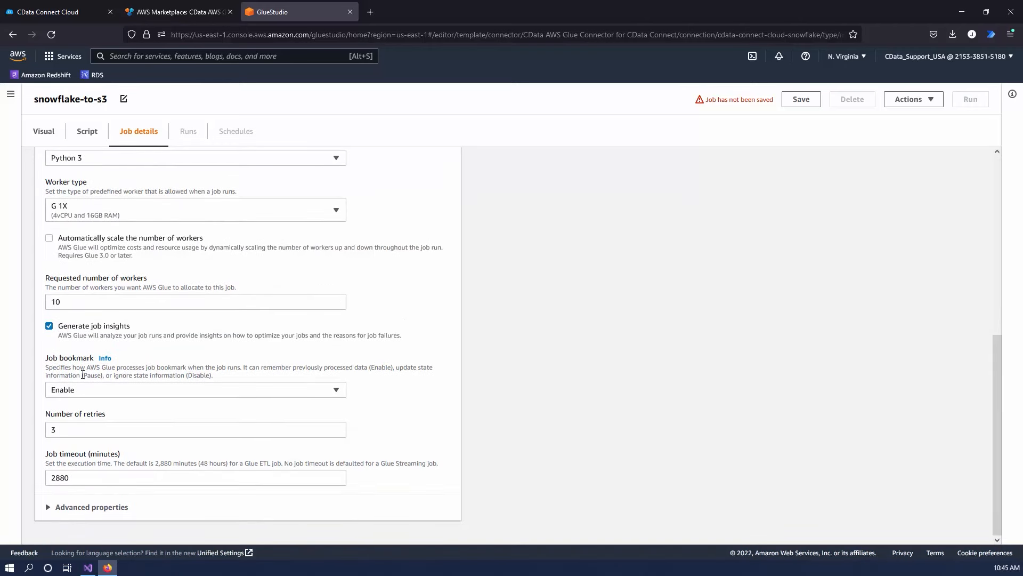
click(195, 389)
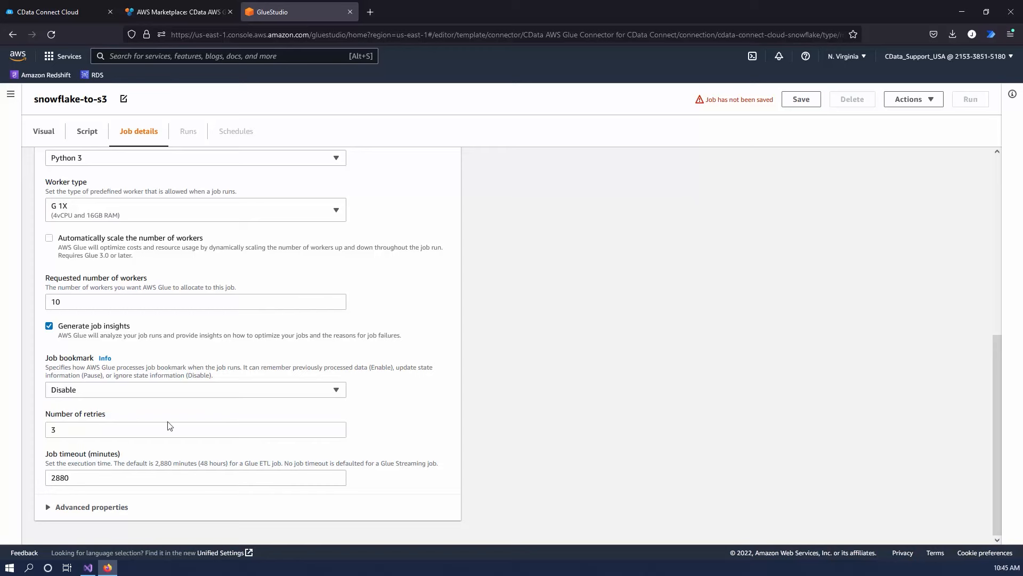
scroll(up, 3)
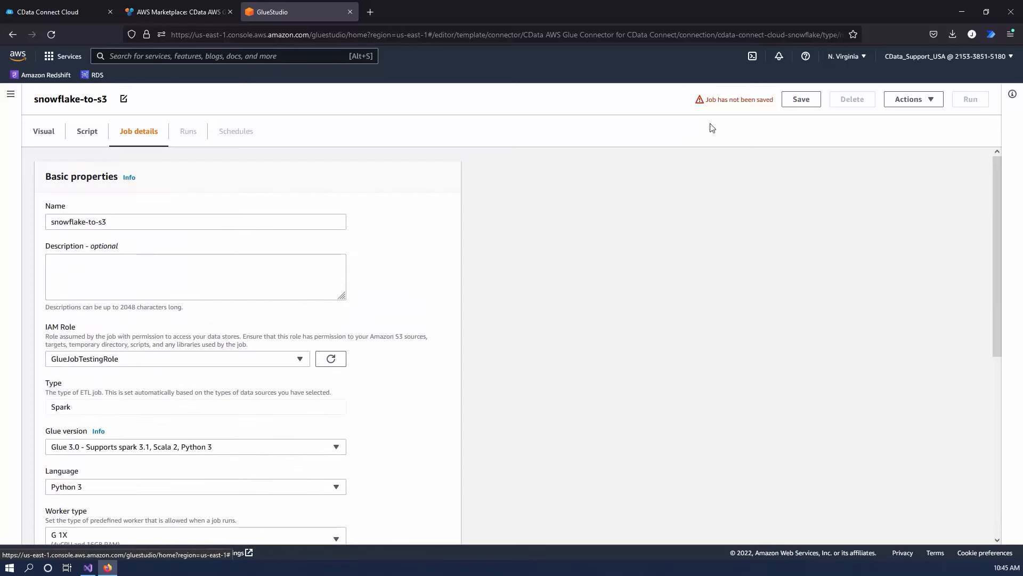
click(800, 99)
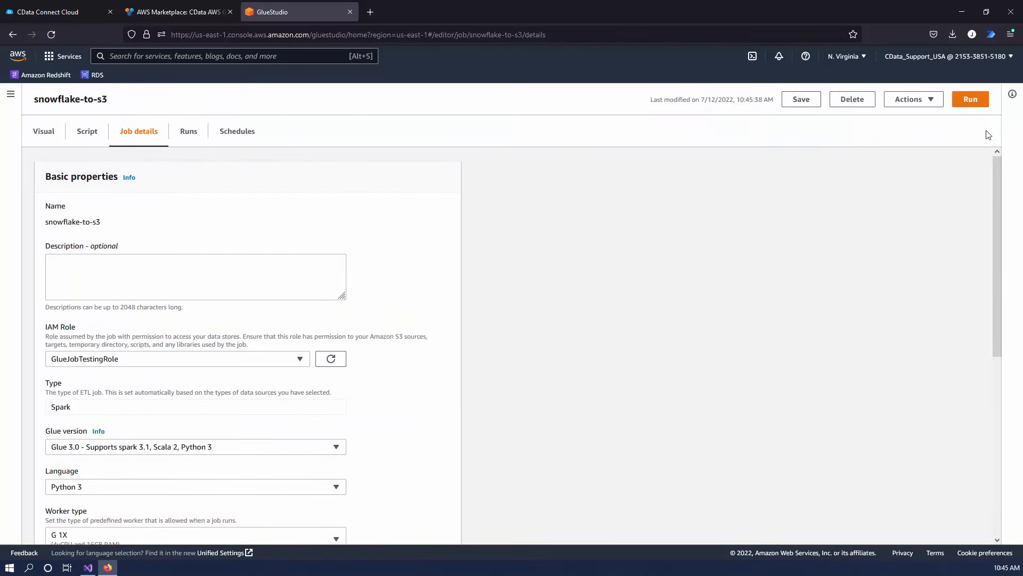
- Run snowflake-to-s3, confirm status Succeeded, and open the gluetest/ output folder in S3
click(971, 98)
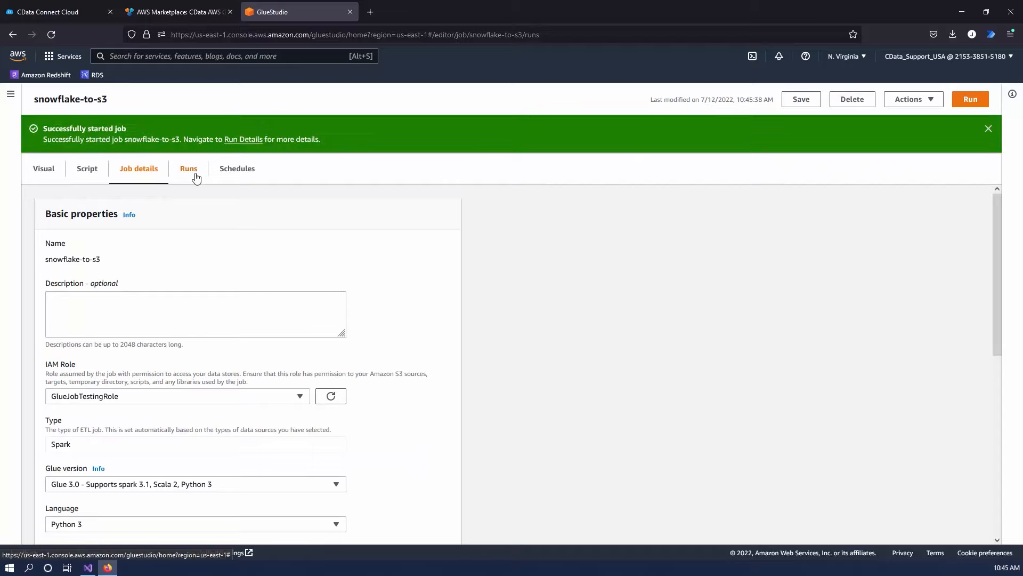
click(188, 168)
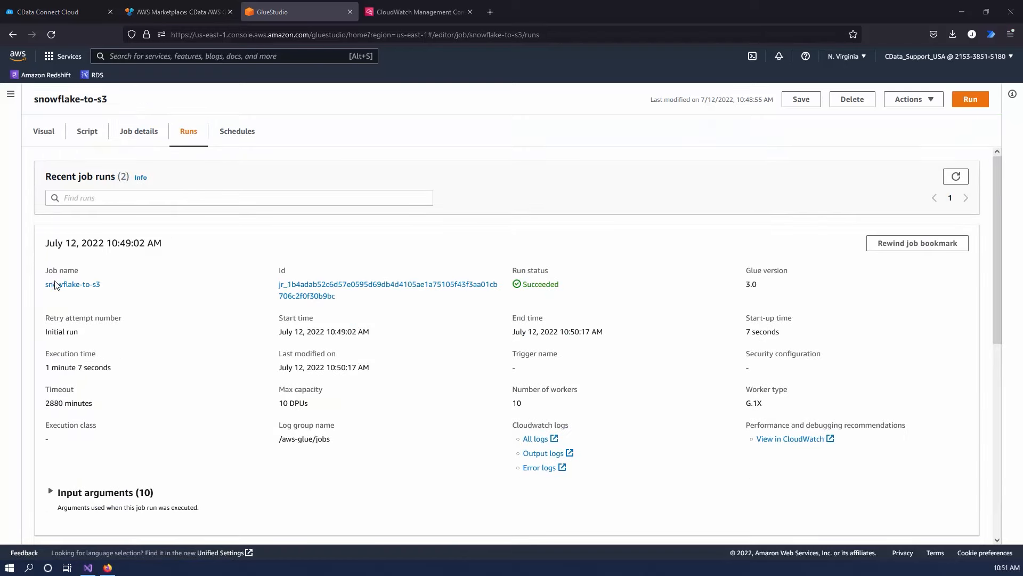
mouse_move(172, 183)
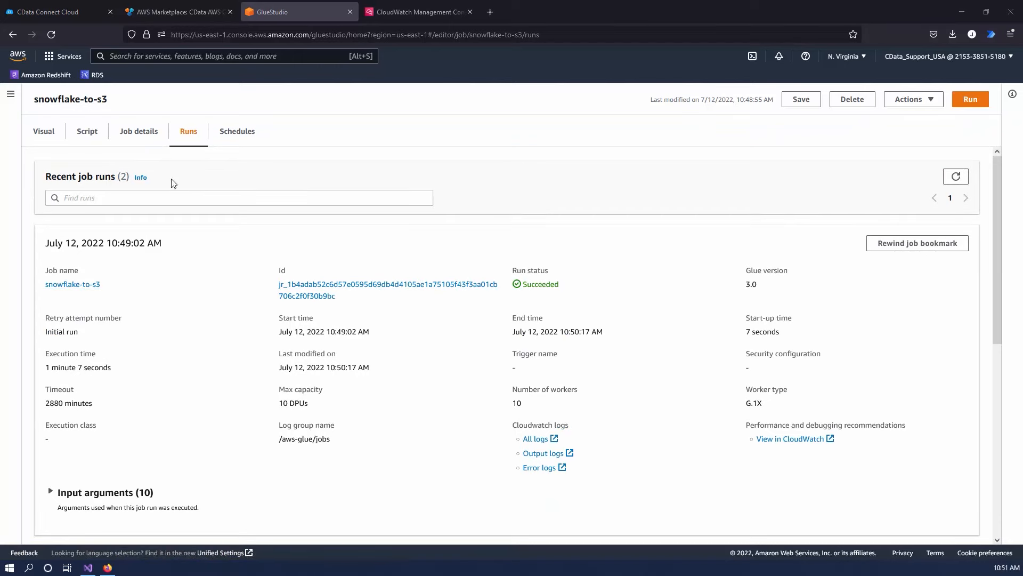
click(43, 131)
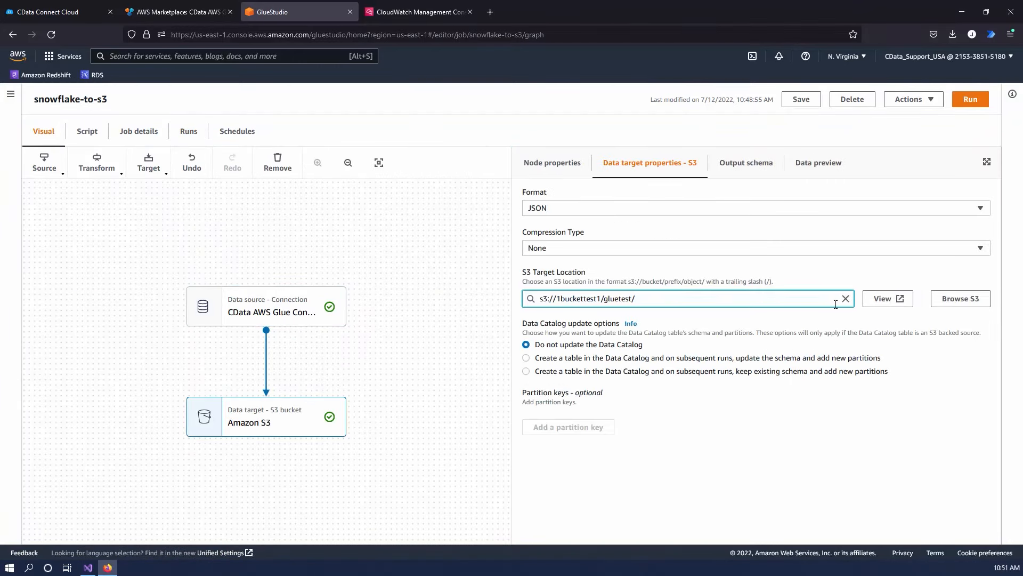
click(886, 298)
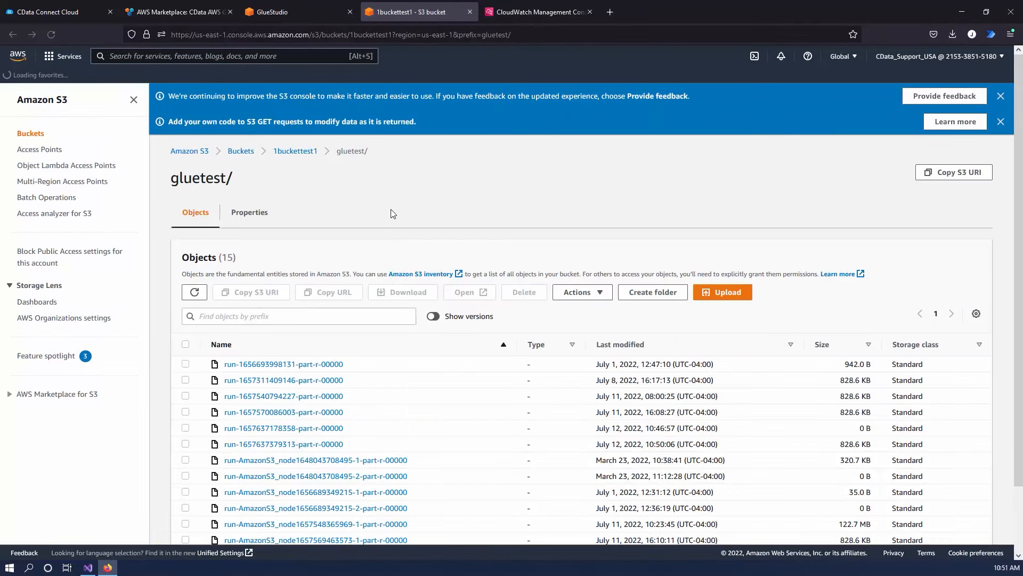
- Sort gluetest/ objects by Last modified, newest first, surfacing the 828.6 KB file
click(619, 343)
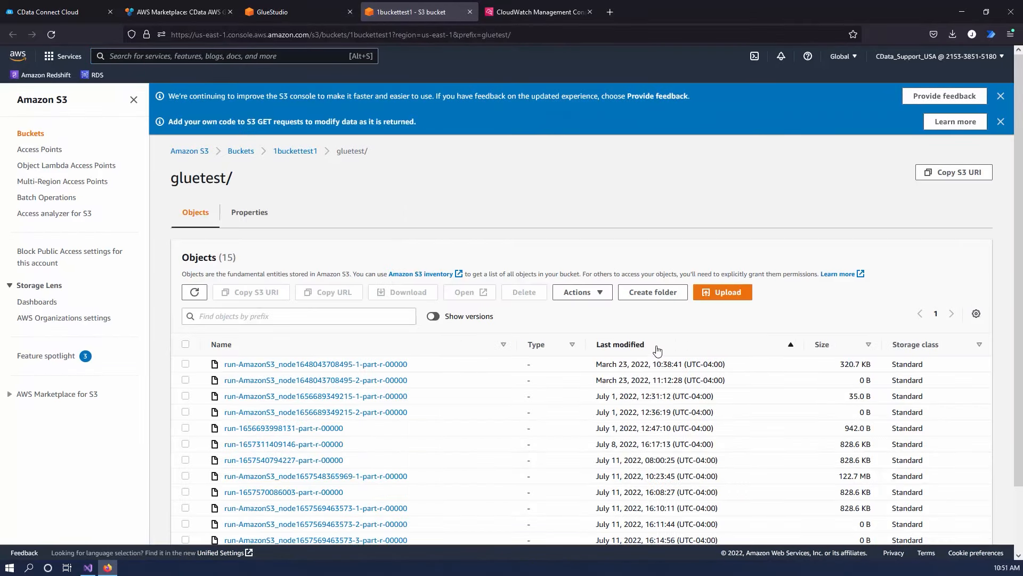
click(619, 344)
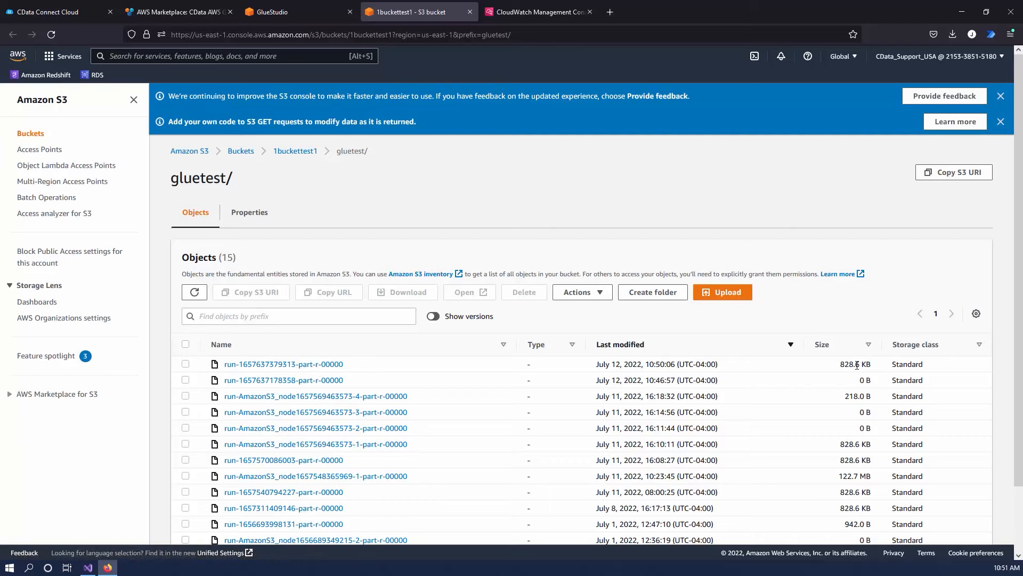